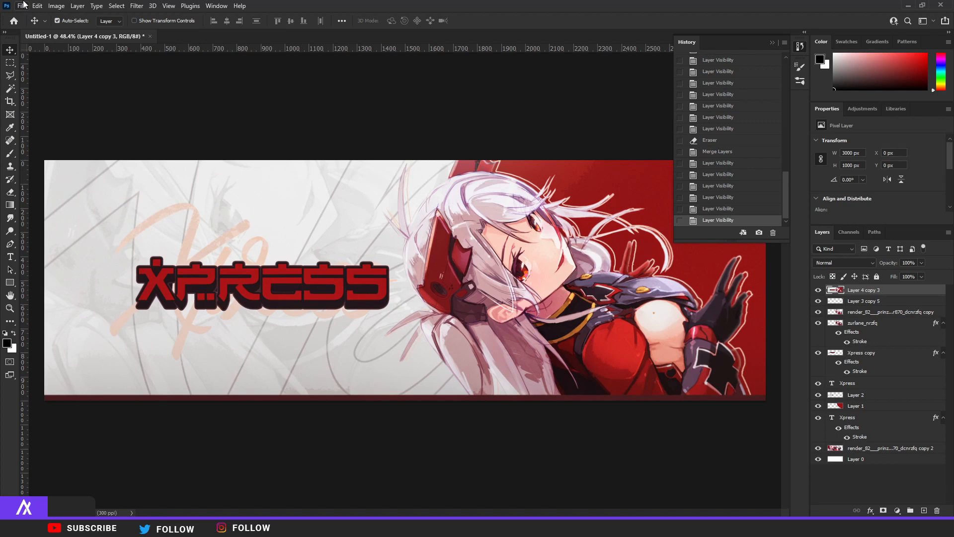
mouse_move(38, 11)
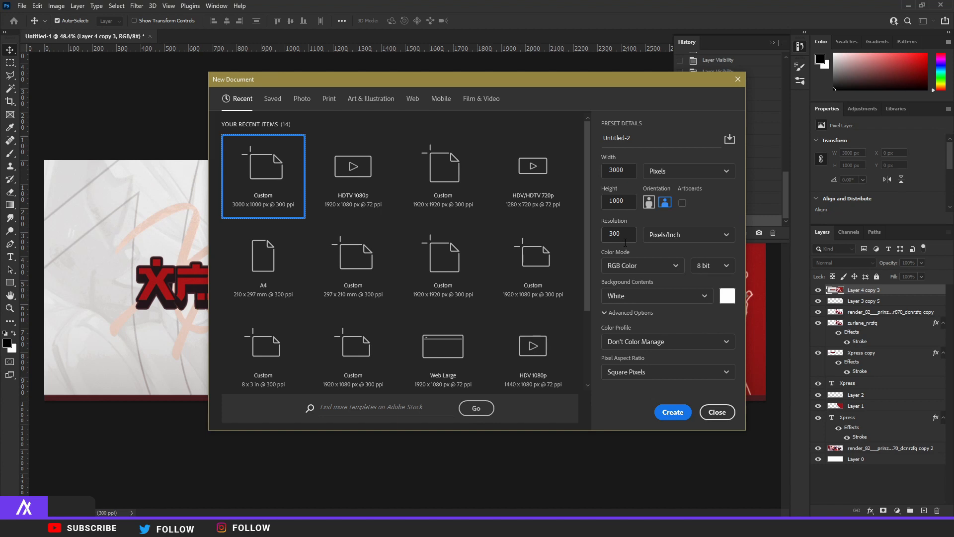
Step: Dismiss the New Document dialog and cover the old design with a white-filled layer under the character render
left_click(717, 411)
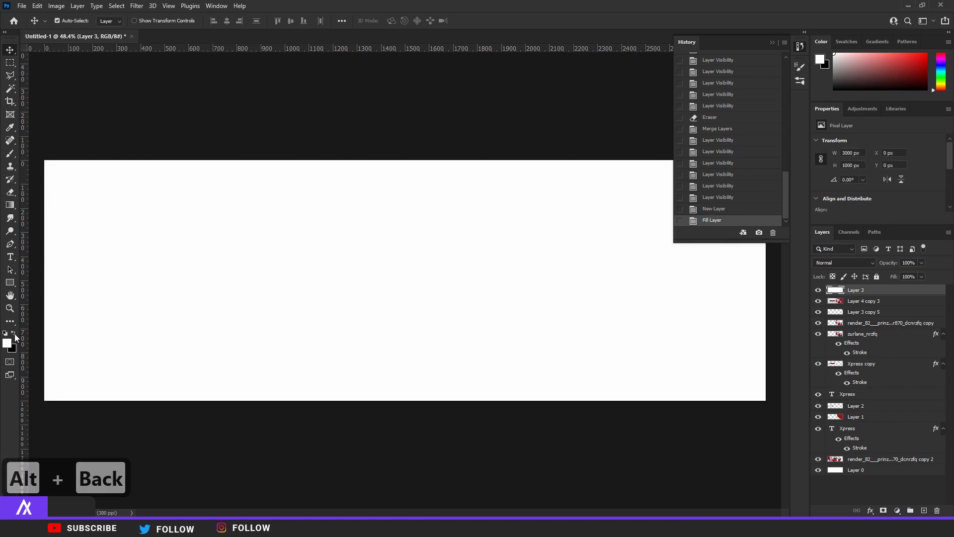
mouse_move(17, 215)
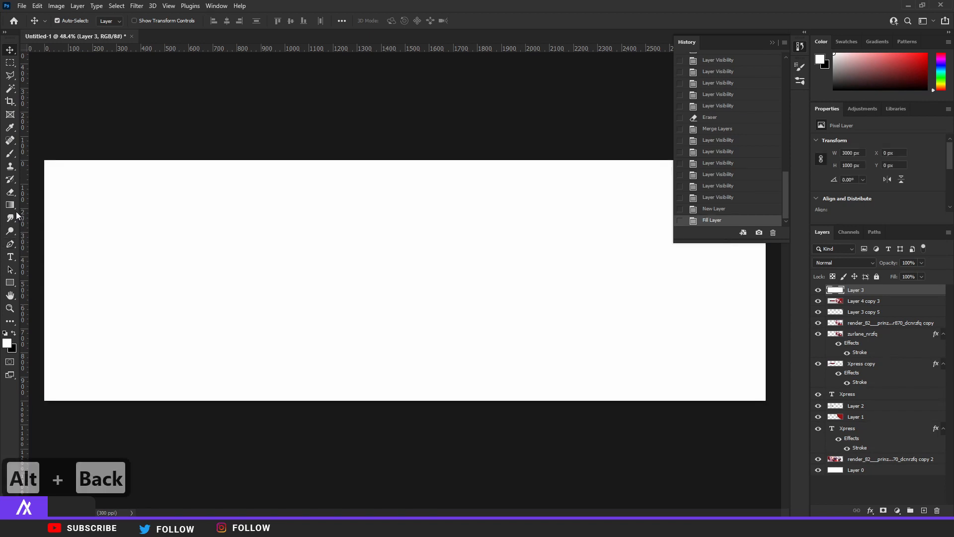
left_click(10, 205)
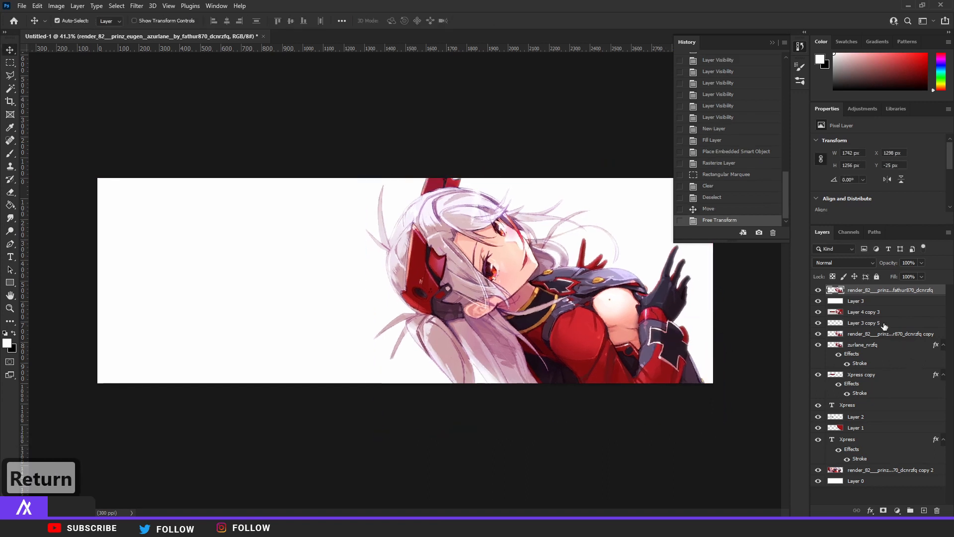
Step: Group the old layers and start a Polygonal Lasso selection for the slanted panel
left_click(856, 300)
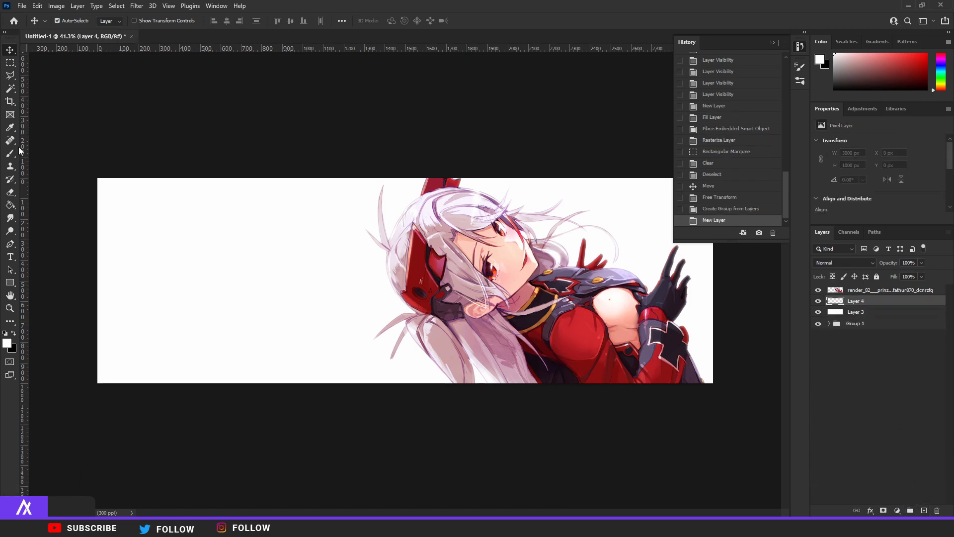
left_click(10, 64)
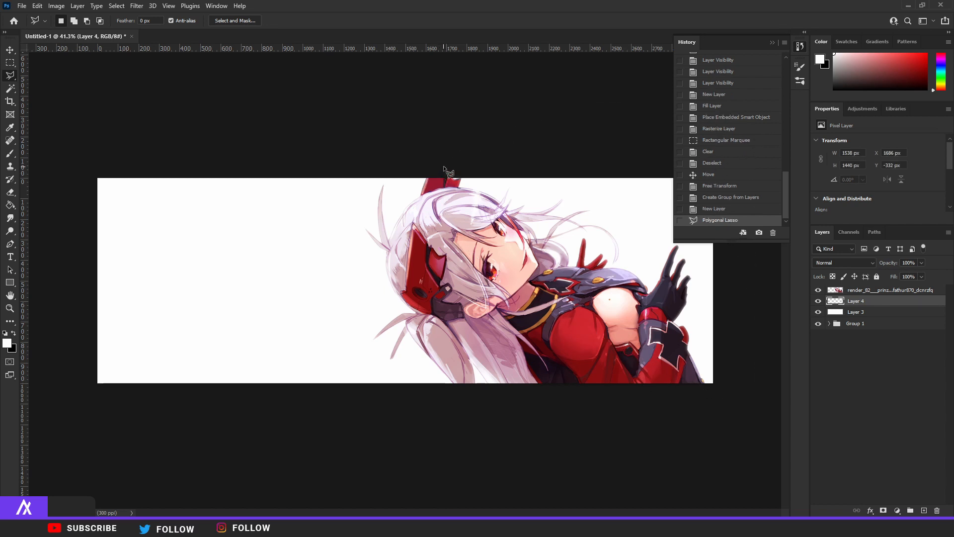
Step: Sample a dark red from the character, then pick a brighter red to fill the panel
left_click(9, 342)
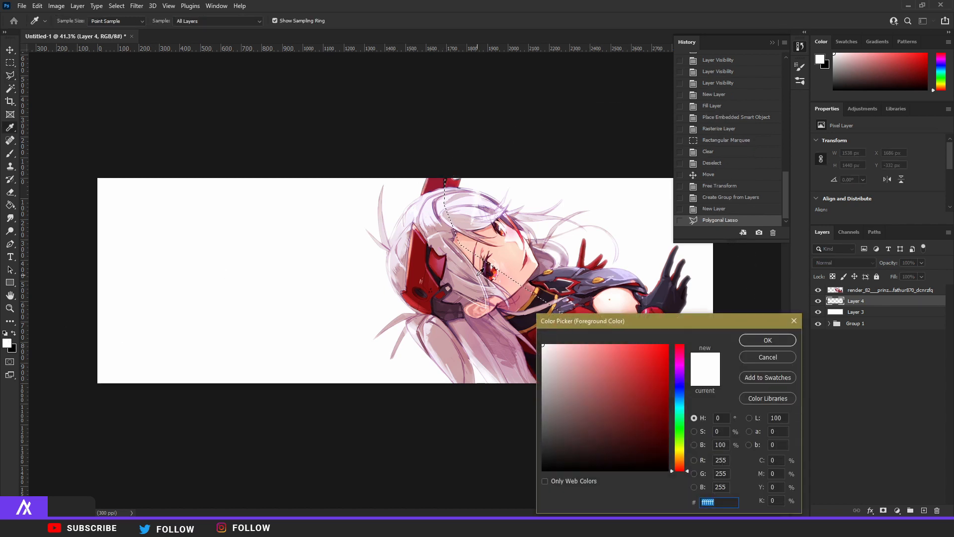
left_click(647, 397)
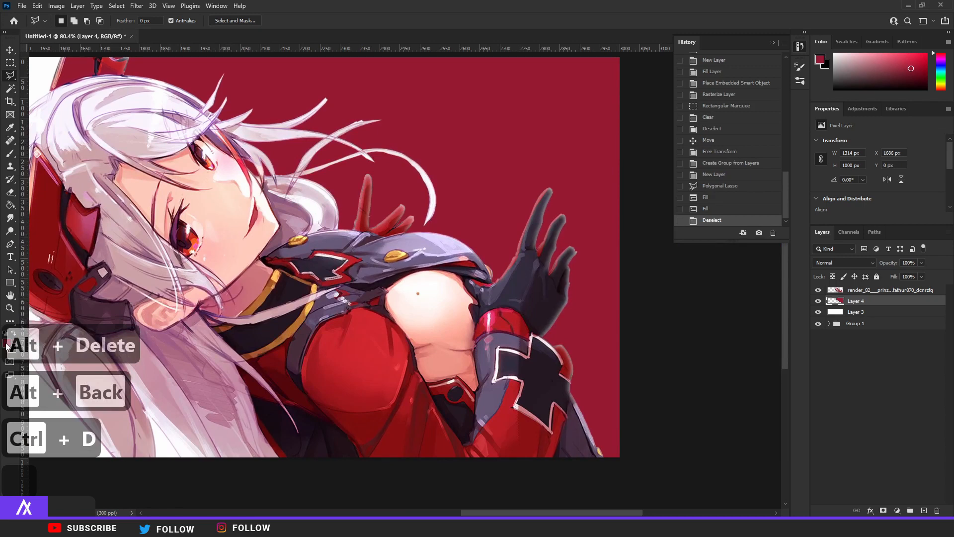
left_click(819, 60)
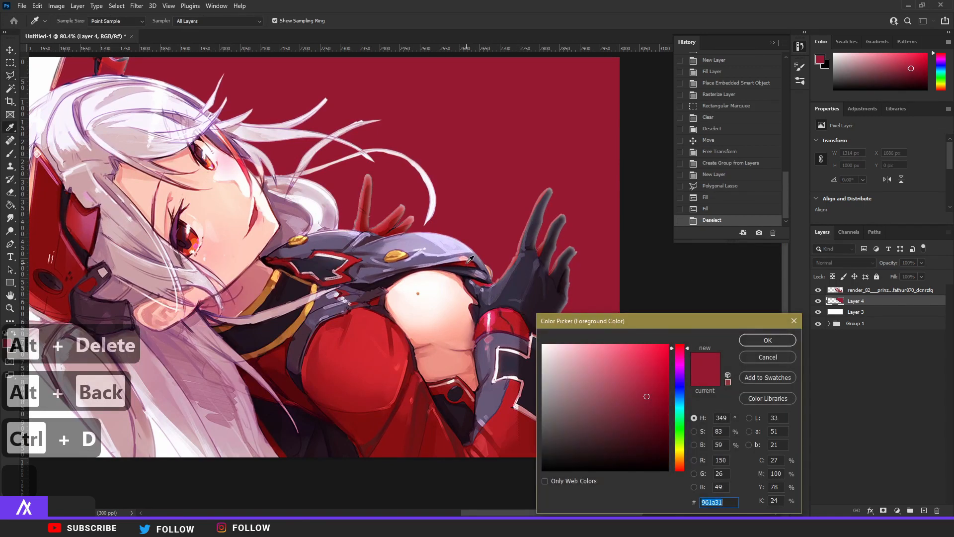
left_click(766, 340)
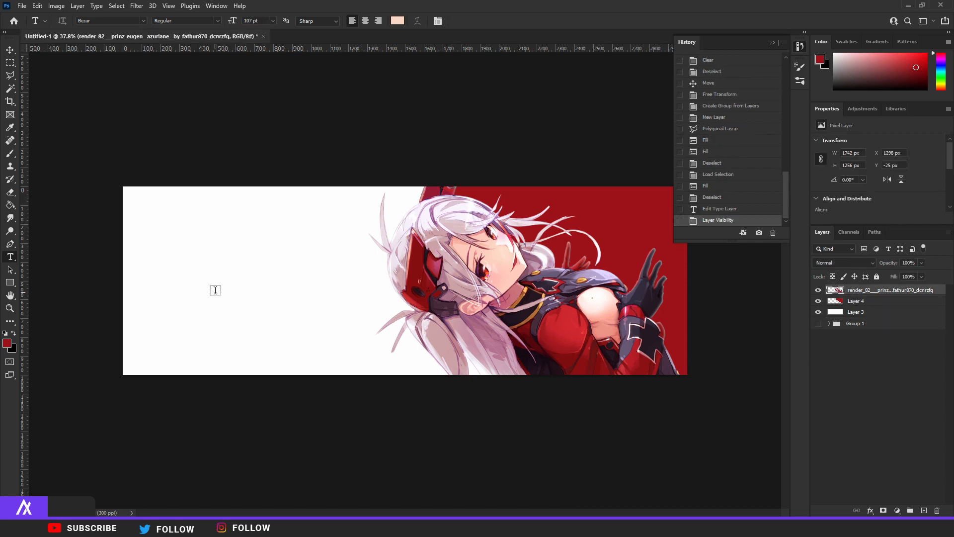
mouse_move(10, 257)
type("xpress")
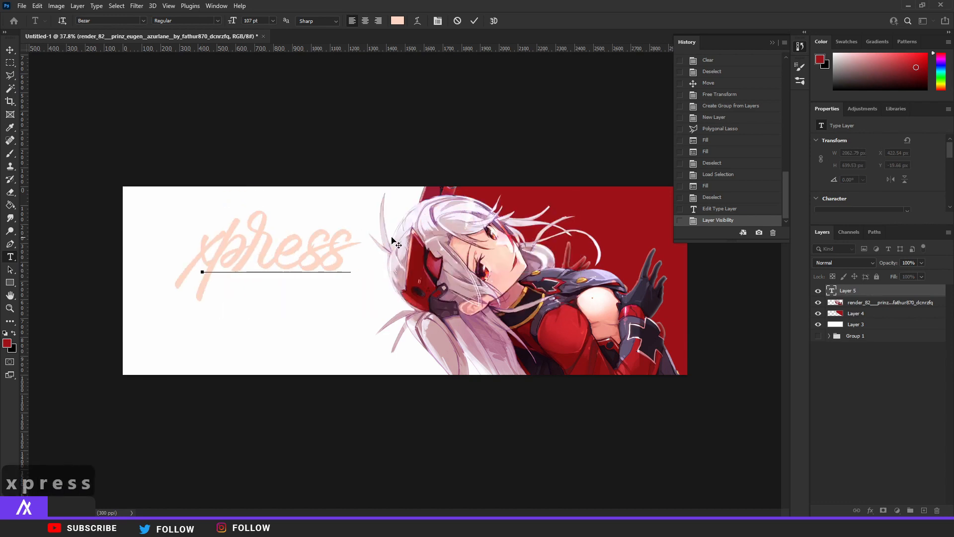
Step: Set the xpress type layer to the blocky Hirosh techno typeface
left_click(110, 20)
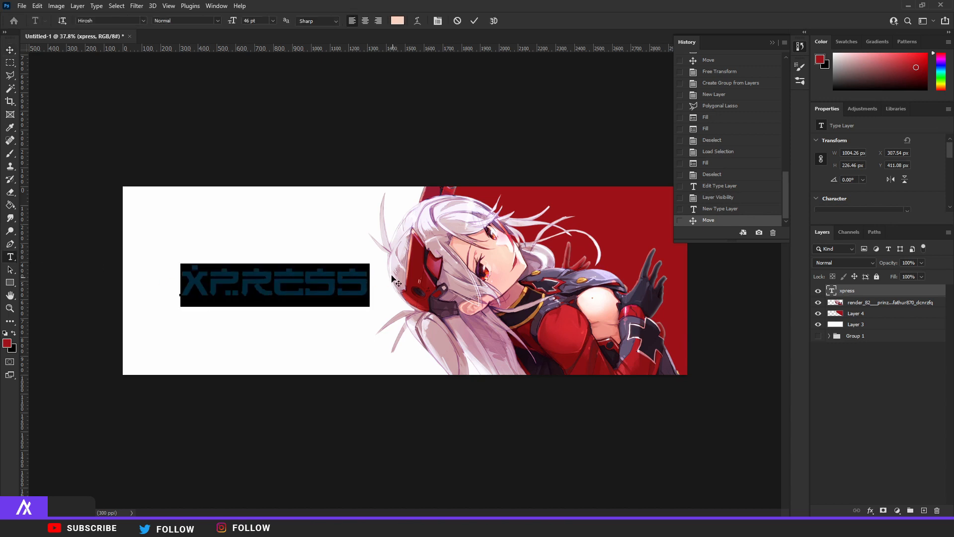
Step: Colour XPRESS dark red, add a dark stroke outline, and duplicate the text layer
left_click(397, 20)
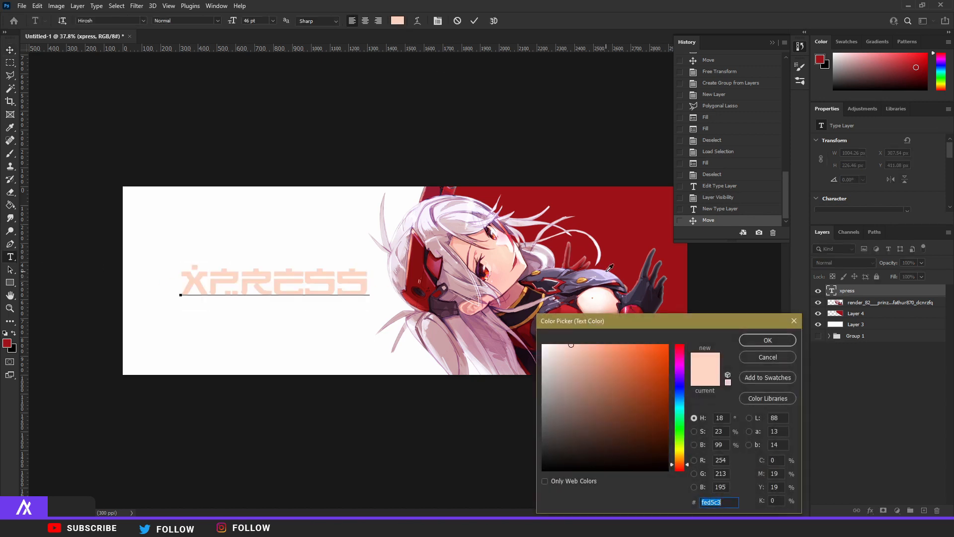
left_click(766, 340)
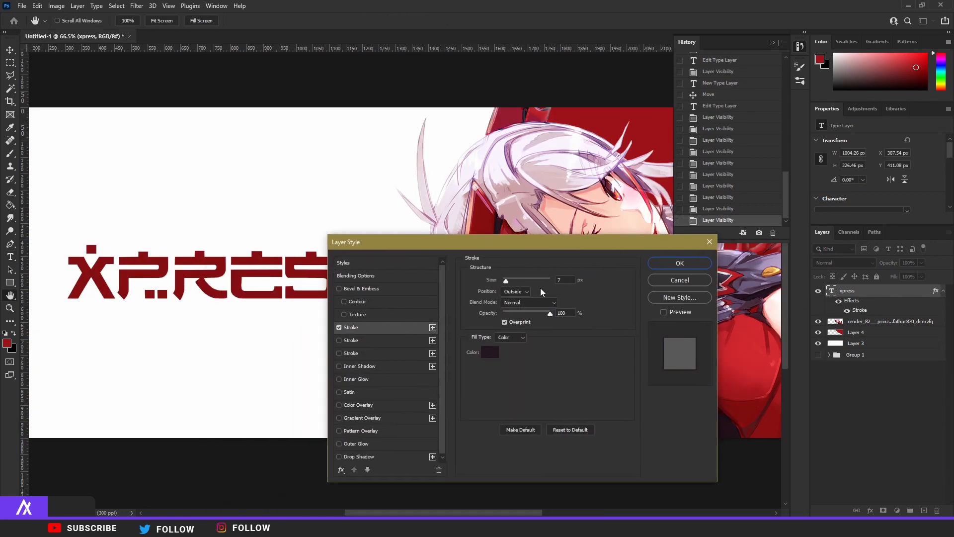
left_click(678, 262)
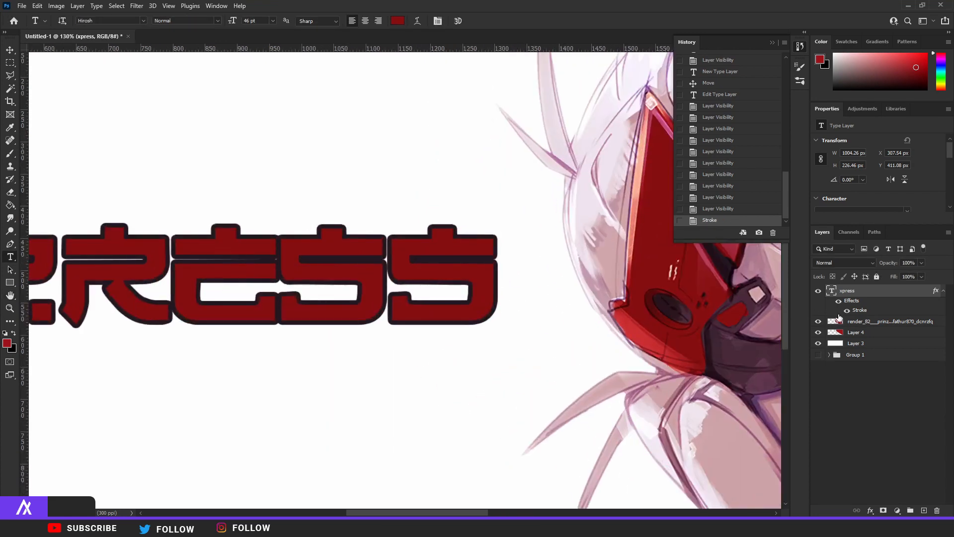
key("ctrl+j")
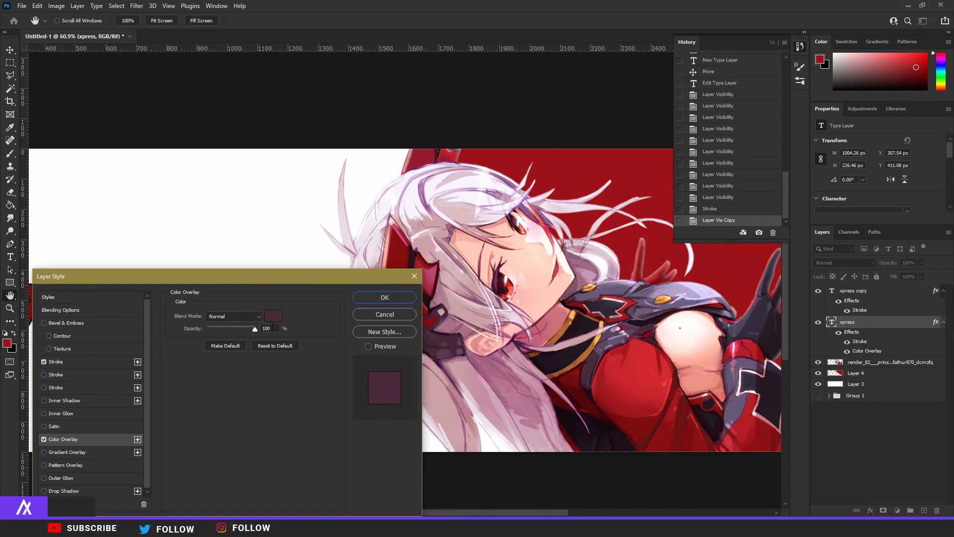
Step: Apply the dark colour overlay to the lower copy and merge it into an offset shadow
left_click(273, 315)
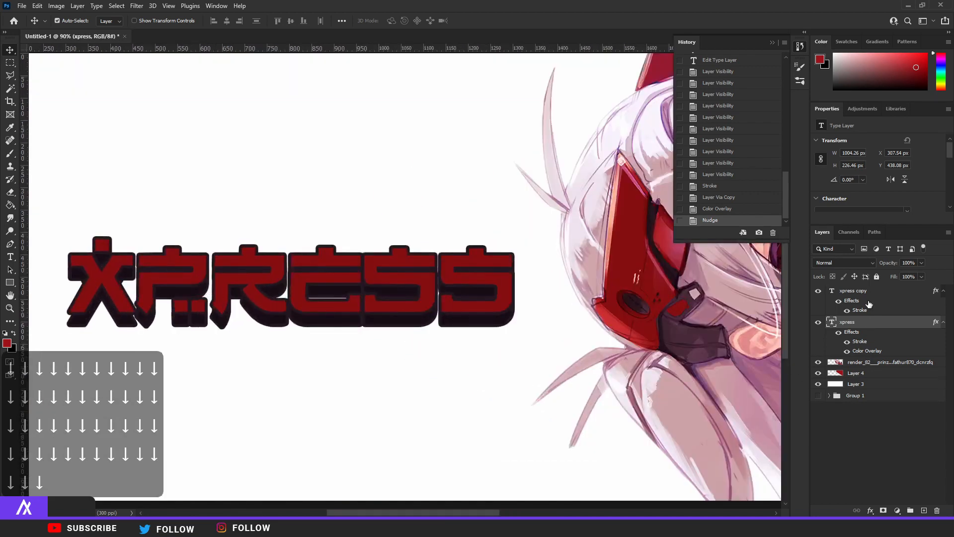
key("ctrl+e")
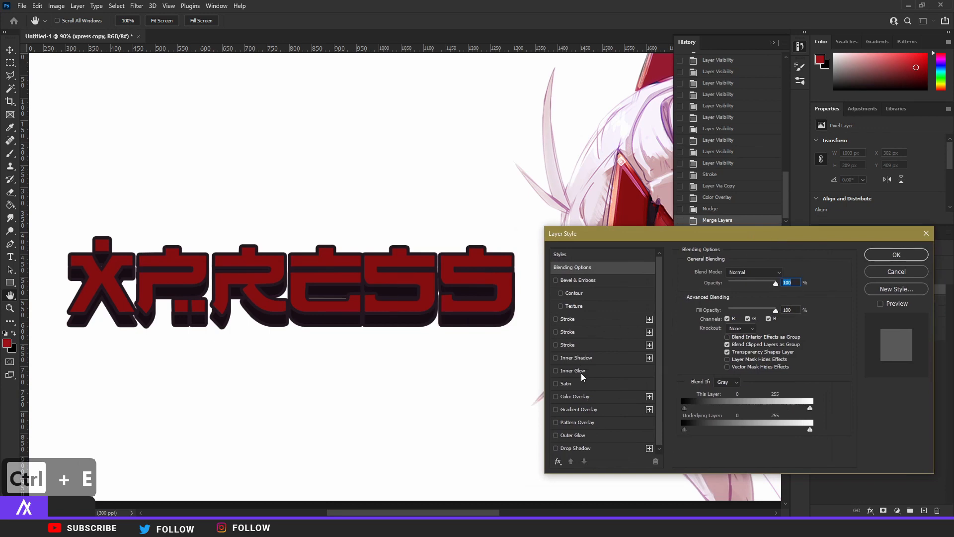
Step: Give the merged XPRESS layer a dark purple stroke outline
left_click(567, 318)
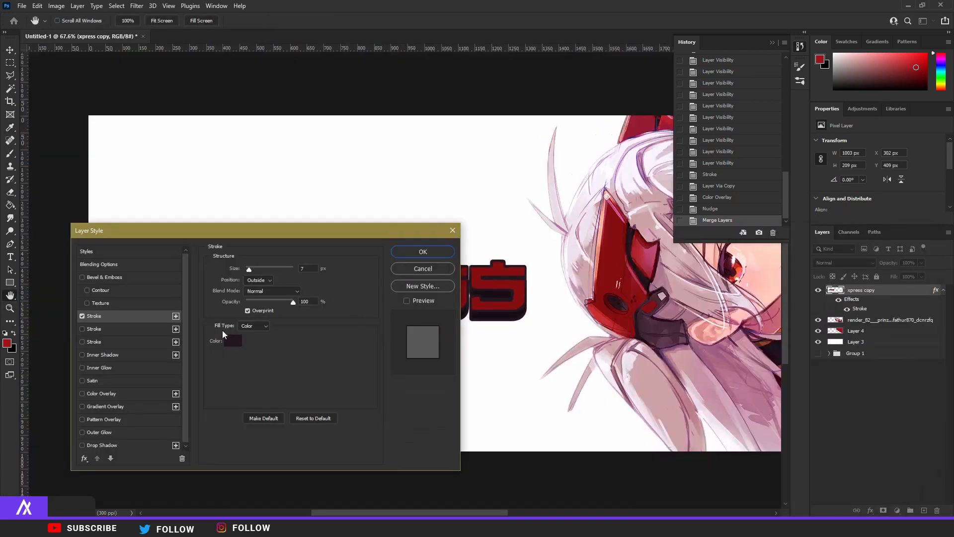
left_click(231, 341)
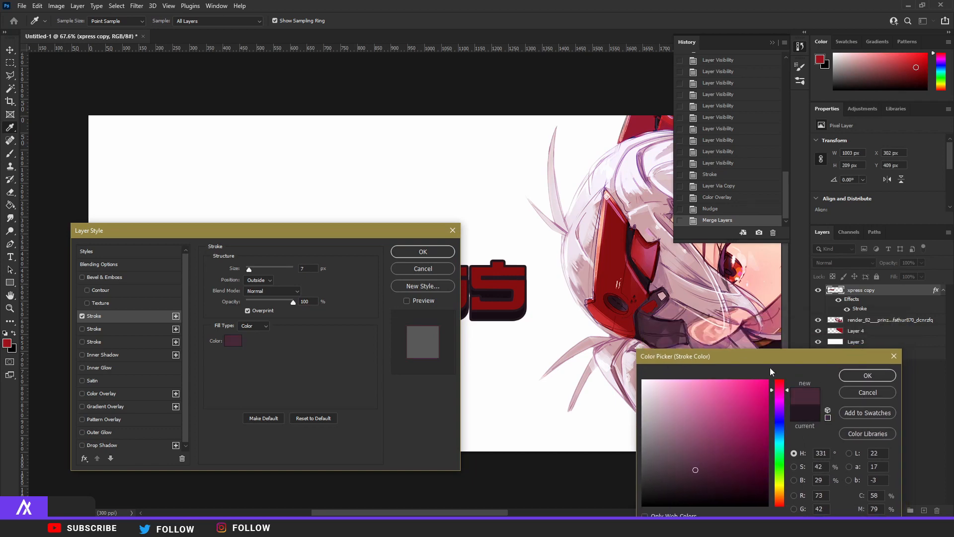
left_click(867, 374)
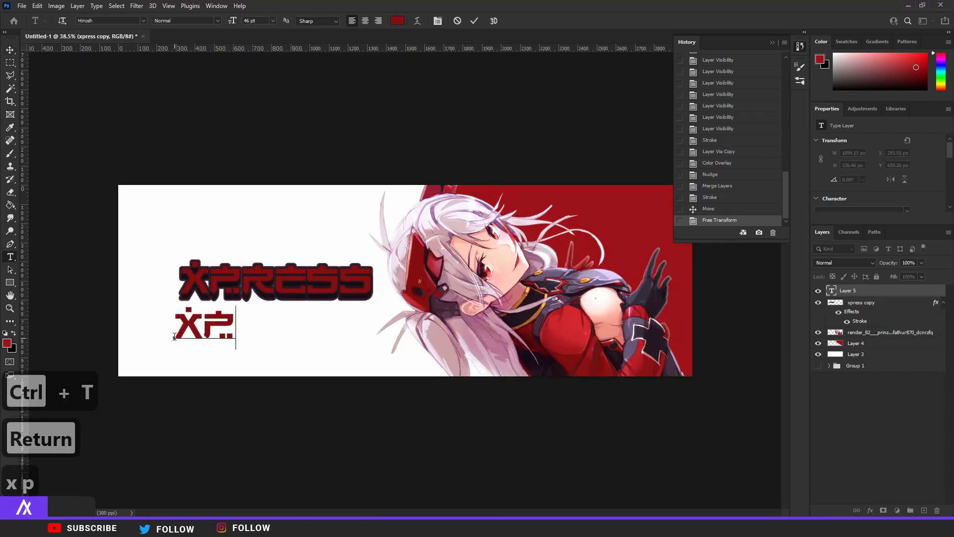
Step: Add a gold 'xpress' in the Bezar script typeface behind the bold title
type("press")
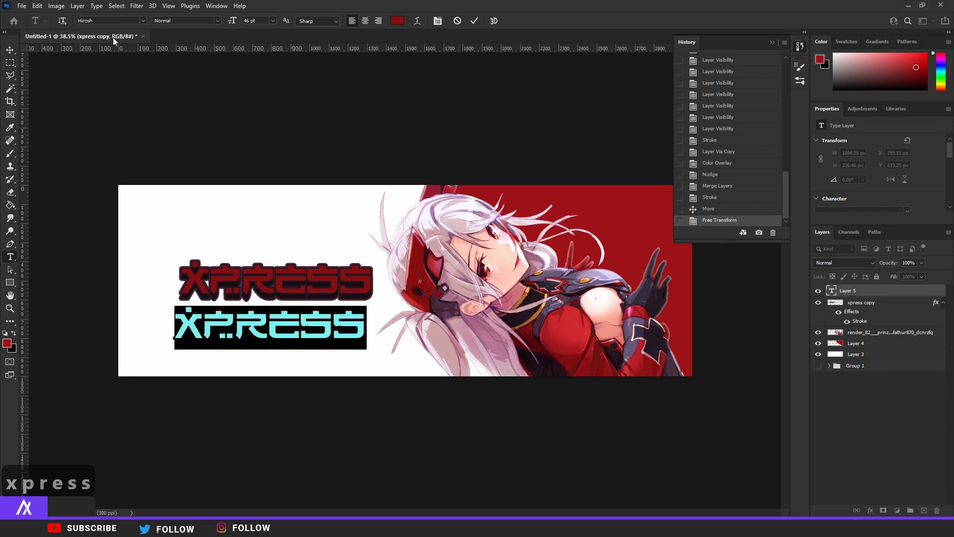
left_click(111, 20)
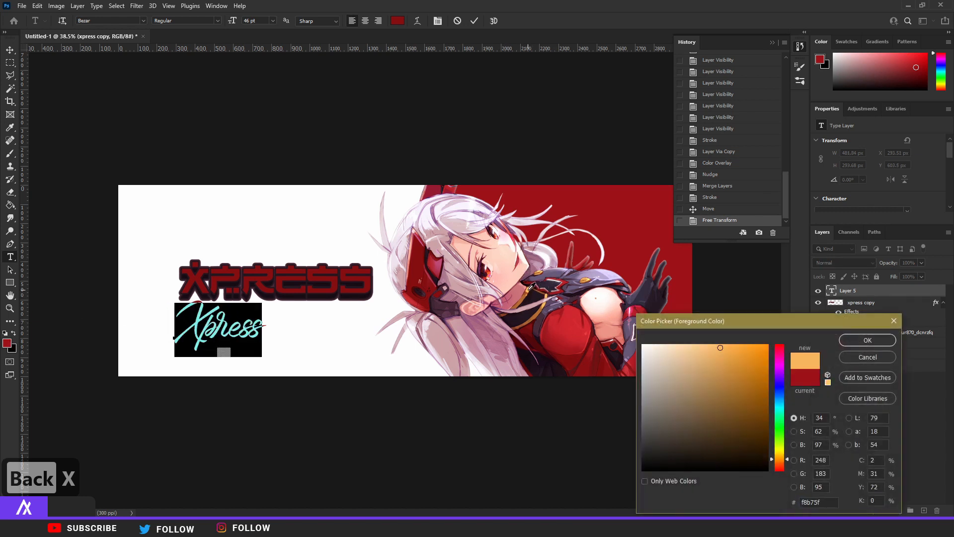
left_click(867, 340)
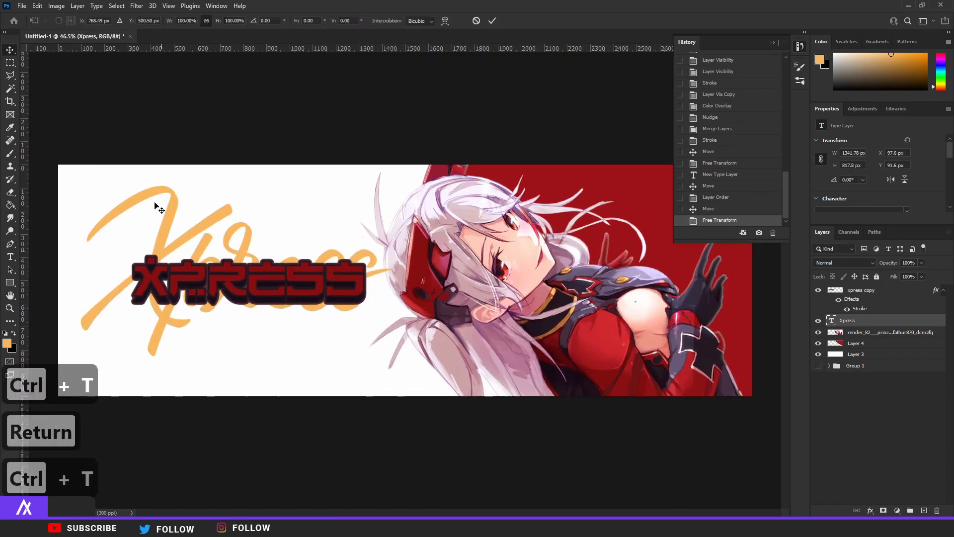
Step: Enlarge a script copy far beyond the canvas and rasterize the copied XPRESS text layer
key("Return")
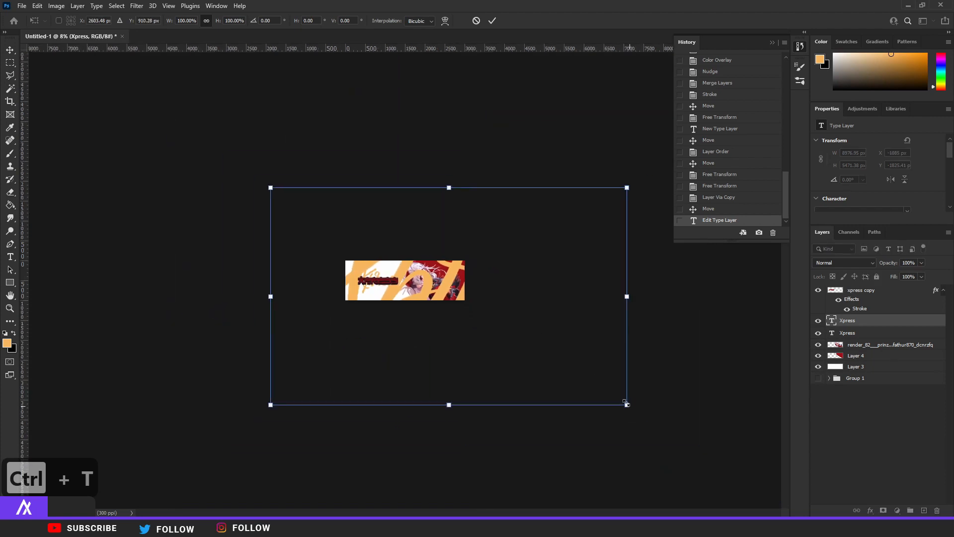
left_click_drag(625, 403, 571, 364)
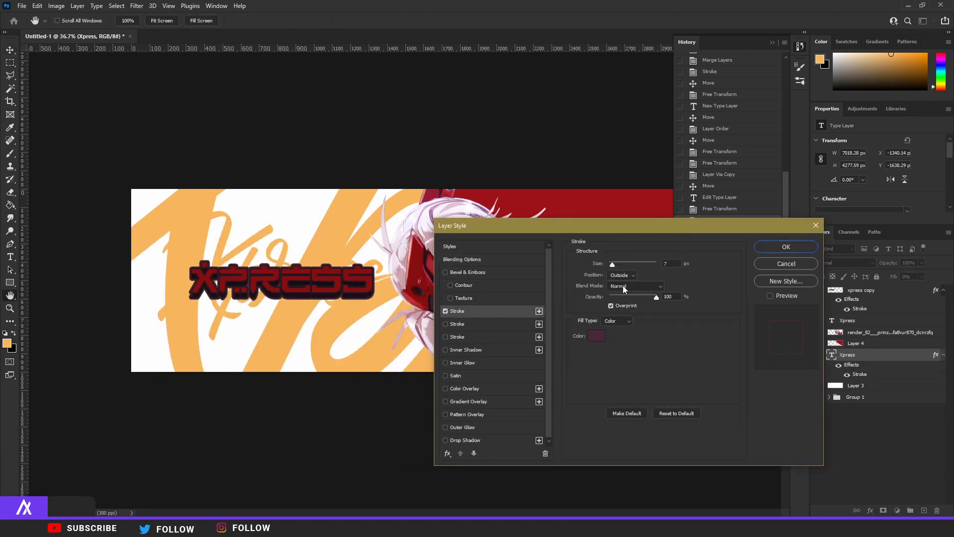
left_click(785, 246)
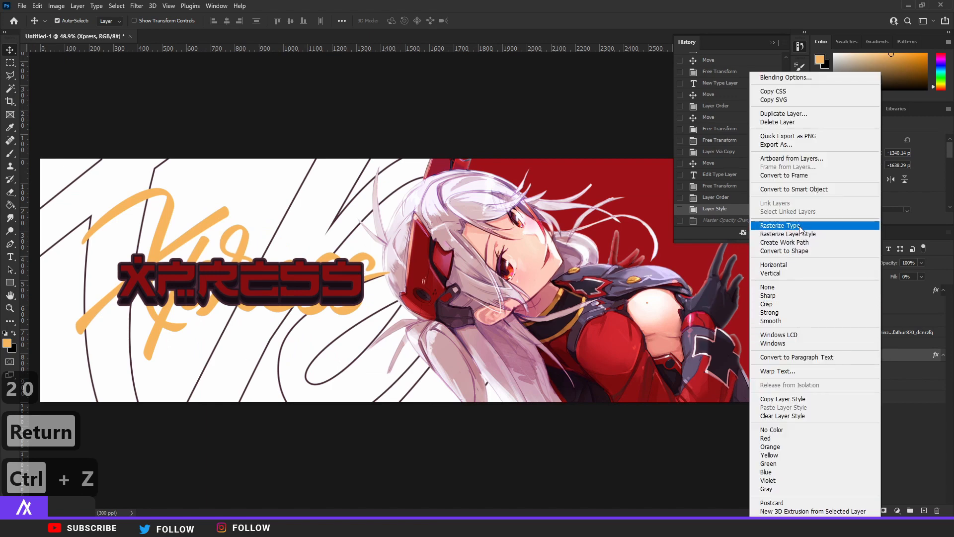
left_click(777, 226)
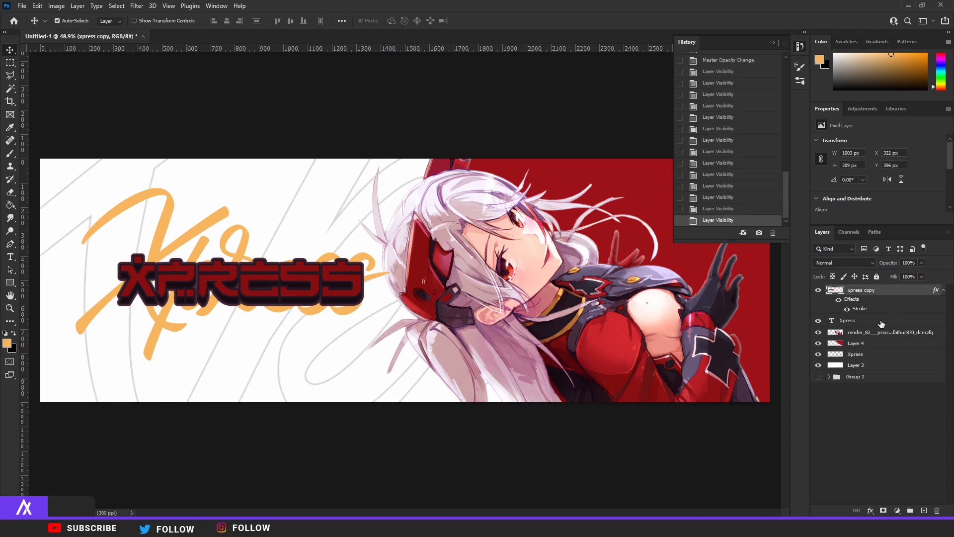
Step: Lower the gold Xpress script layer's opacity to fade it
left_click(847, 320)
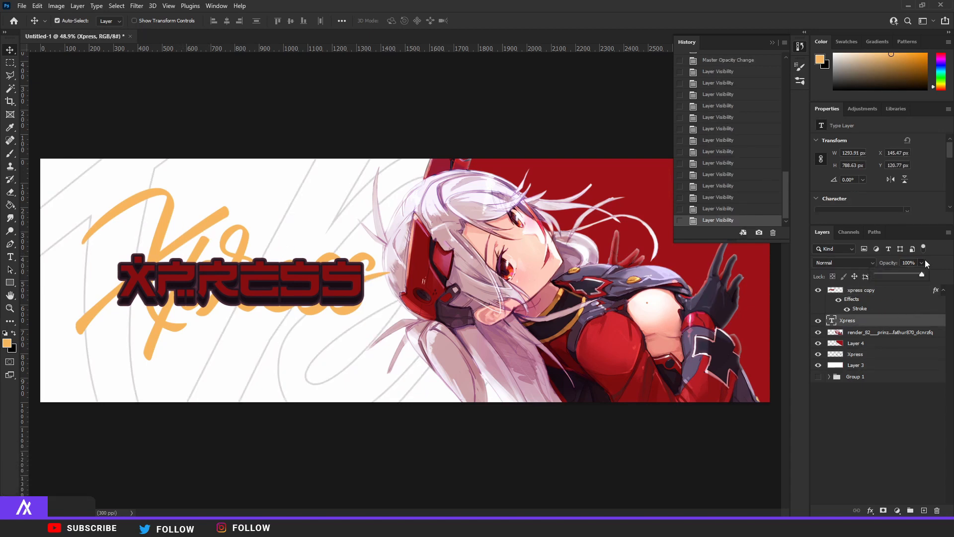
left_click_drag(921, 274, 909, 274)
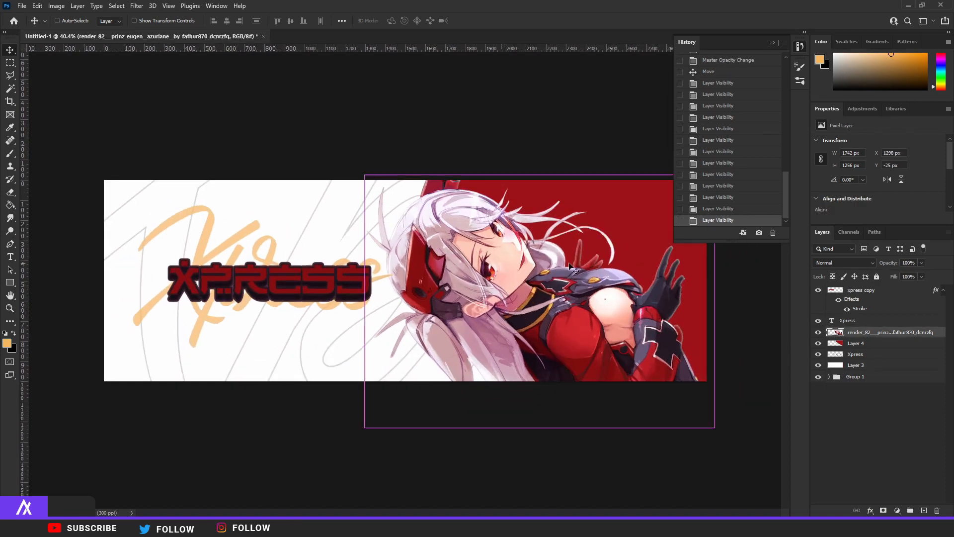
Step: Duplicate the character render, give the copy a stroke, and start offsetting it behind her
key("ctrl+j")
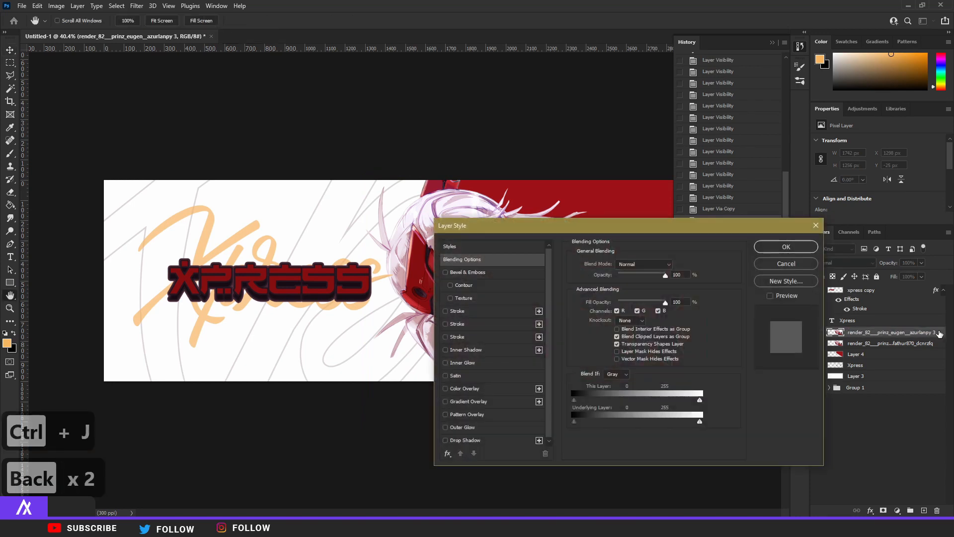
left_click(457, 311)
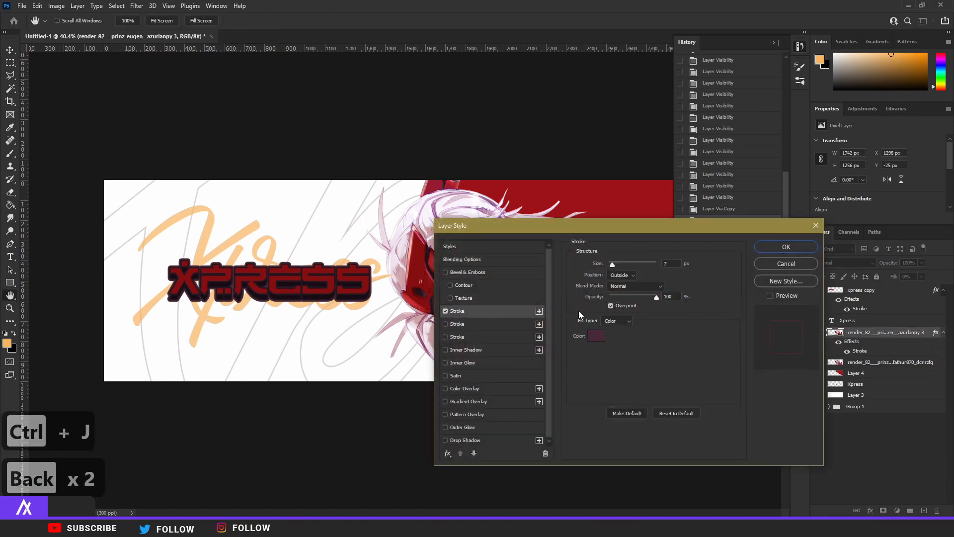
left_click(596, 335)
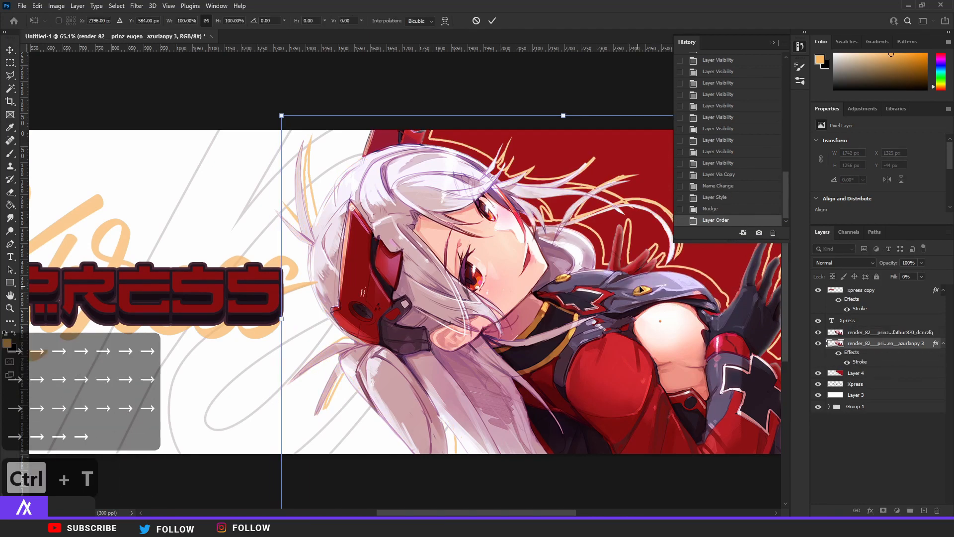
key("Return")
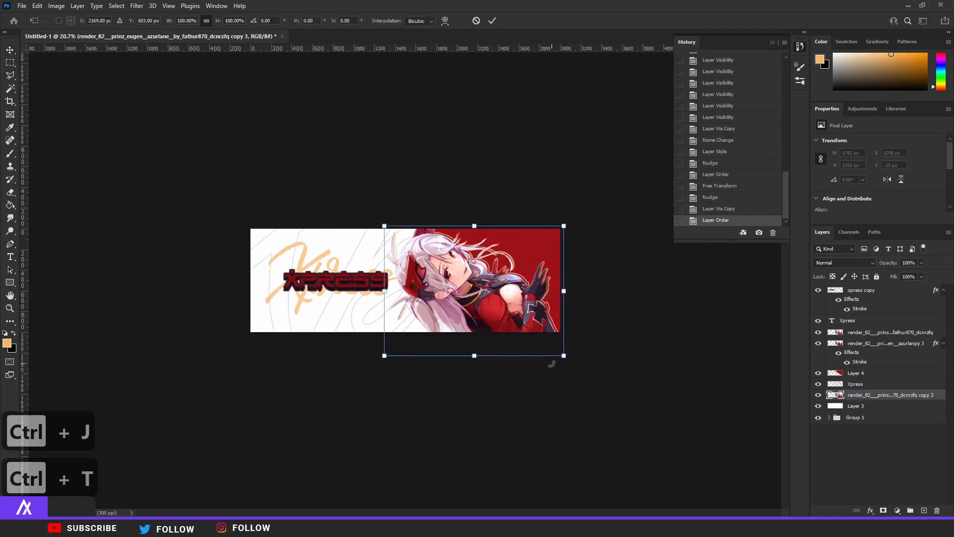
Step: Scale a character copy to fill the banner and lighten it into a ghosted backdrop
left_click_drag(563, 356, 581, 444)
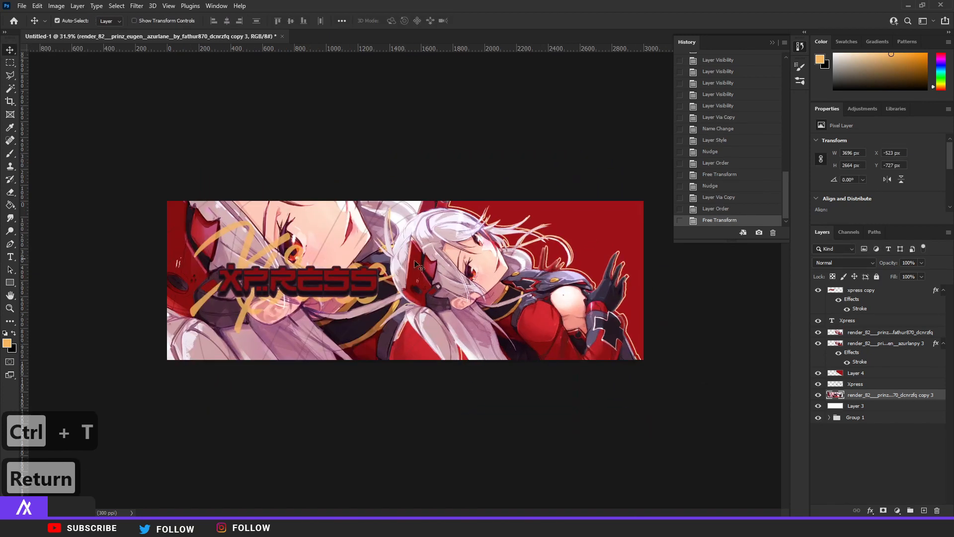
left_click(842, 263)
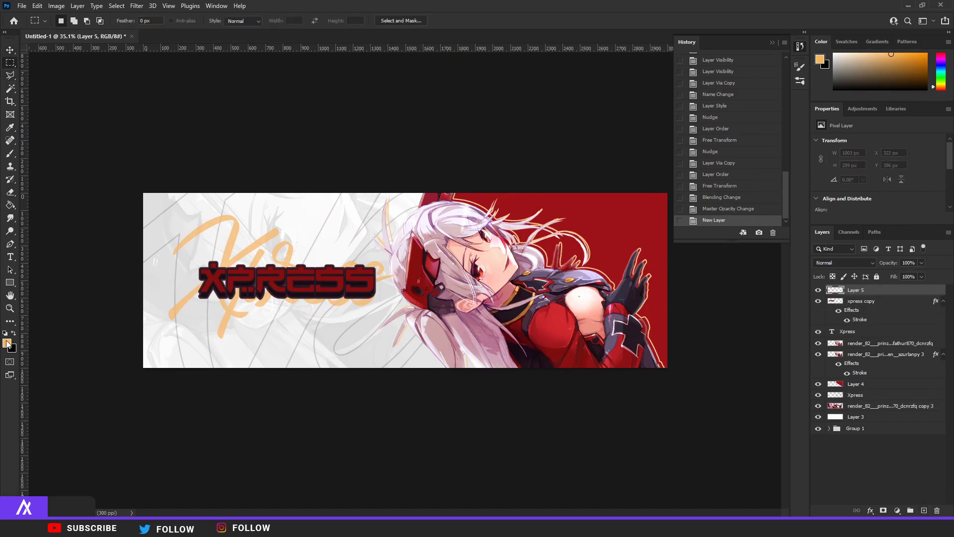
Step: Switch to black and marquee-select a thin strip along the banner's bottom edge
left_click(9, 343)
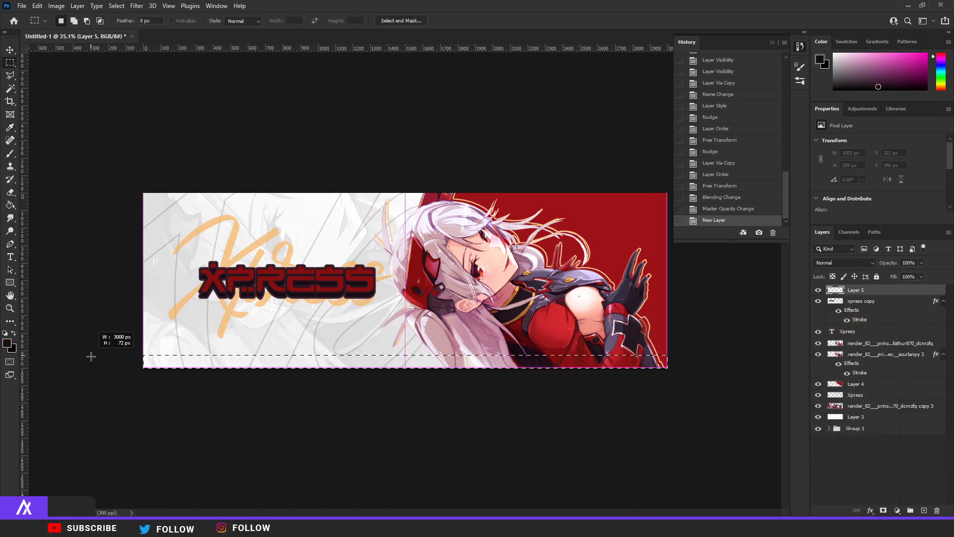
left_click_drag(144, 355, 665, 365)
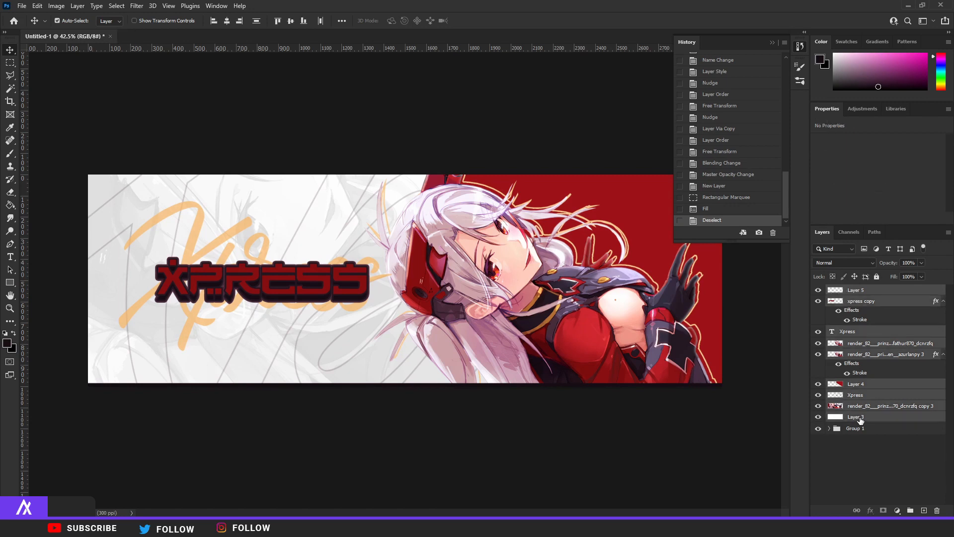
mouse_move(856, 416)
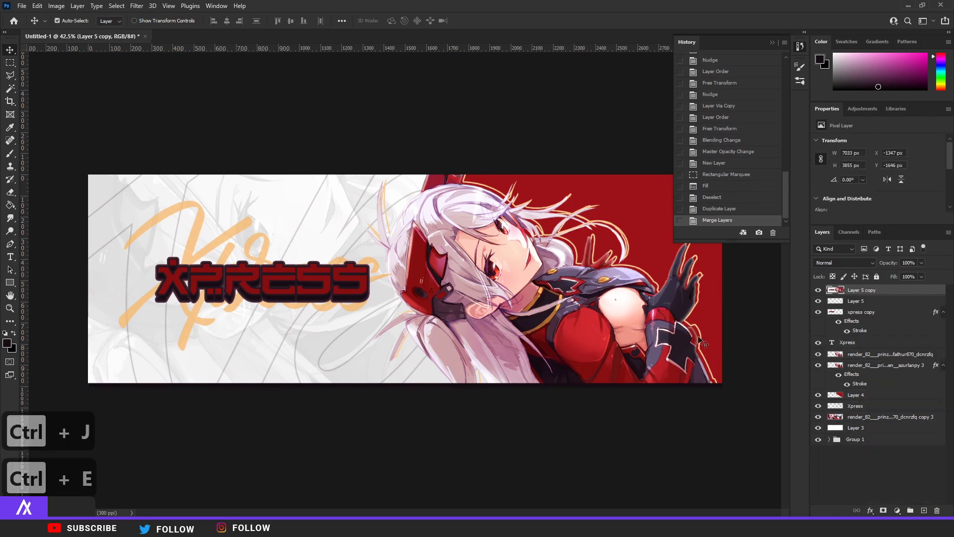
Step: Soften the merged design copy with a 1.3 px Gaussian Blur and duplicate it
left_click(136, 6)
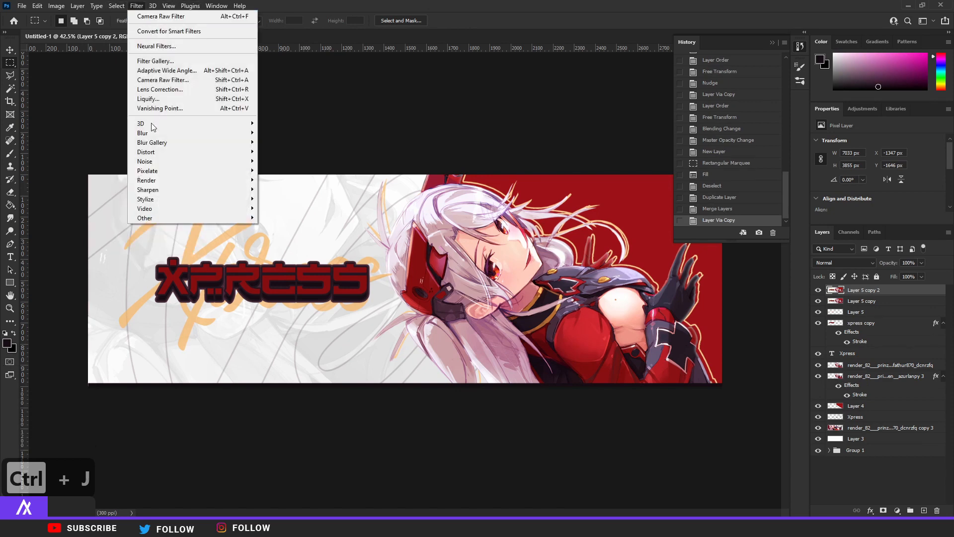
left_click(142, 132)
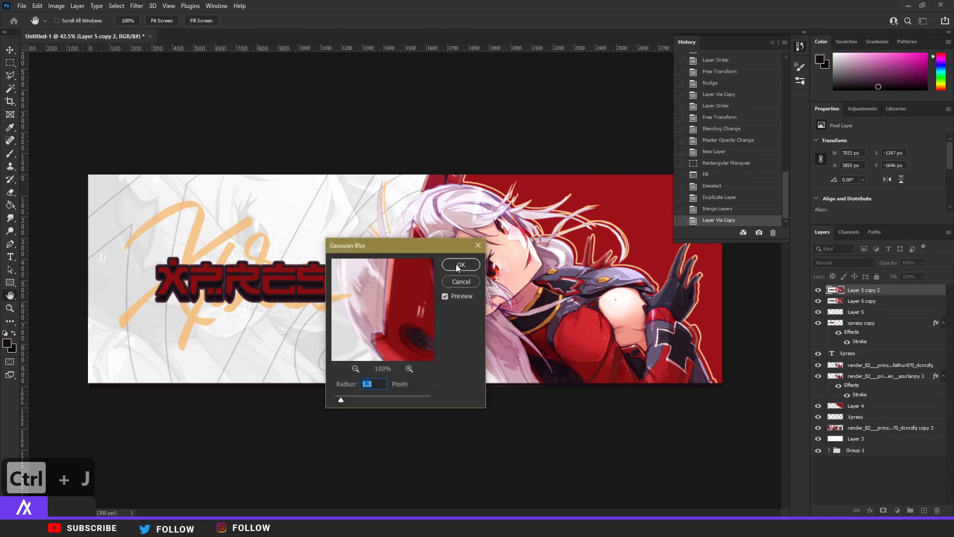
left_click(460, 265)
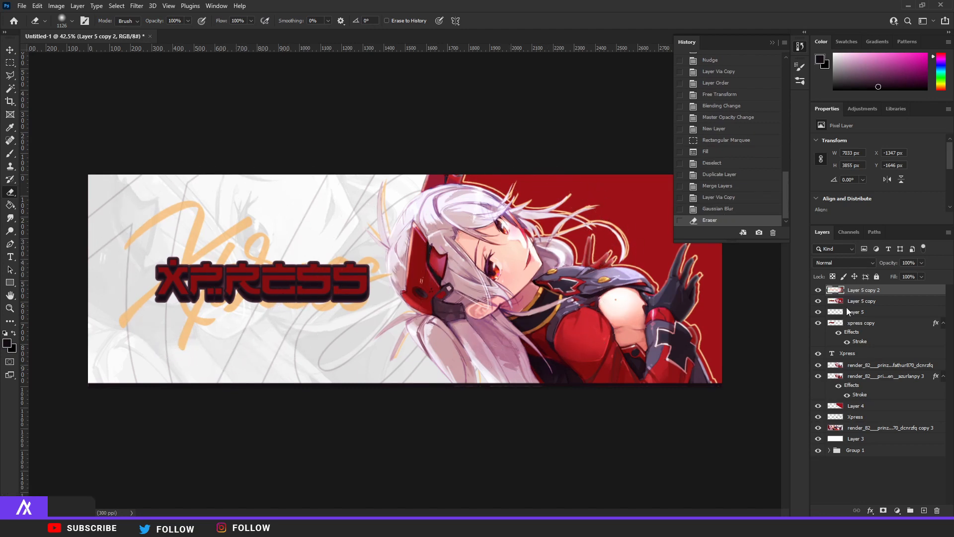
key("ctrl+j")
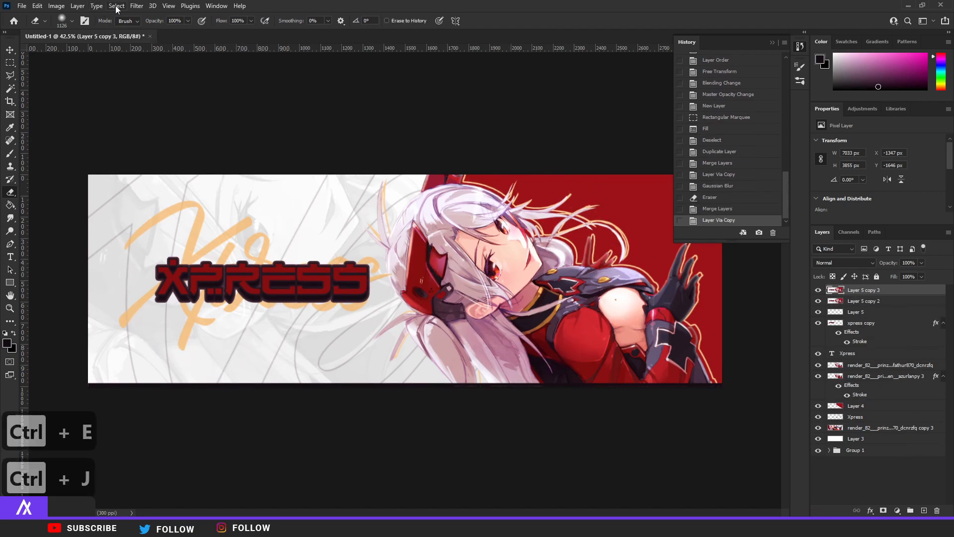
Step: Add light grain to the blurred copy with the Add Noise filter
left_click(136, 6)
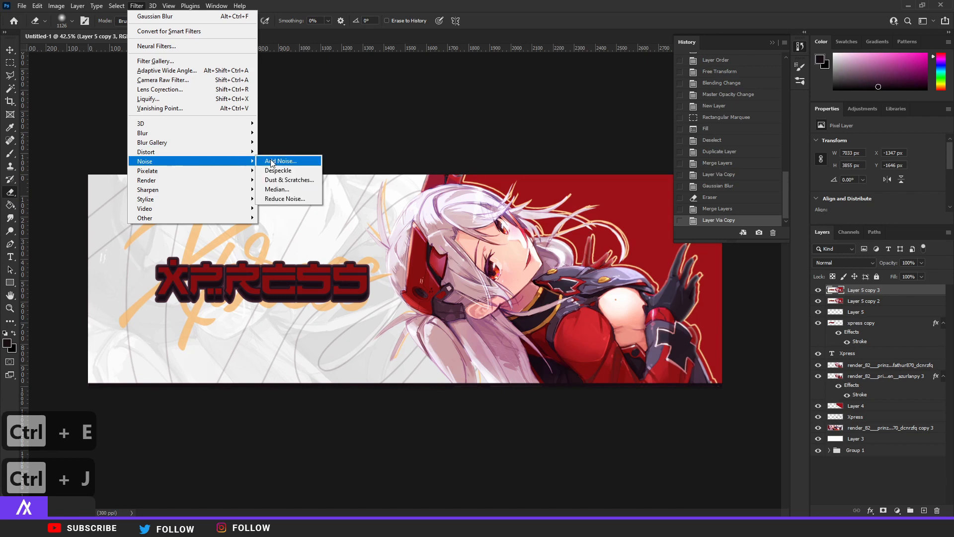
left_click(280, 161)
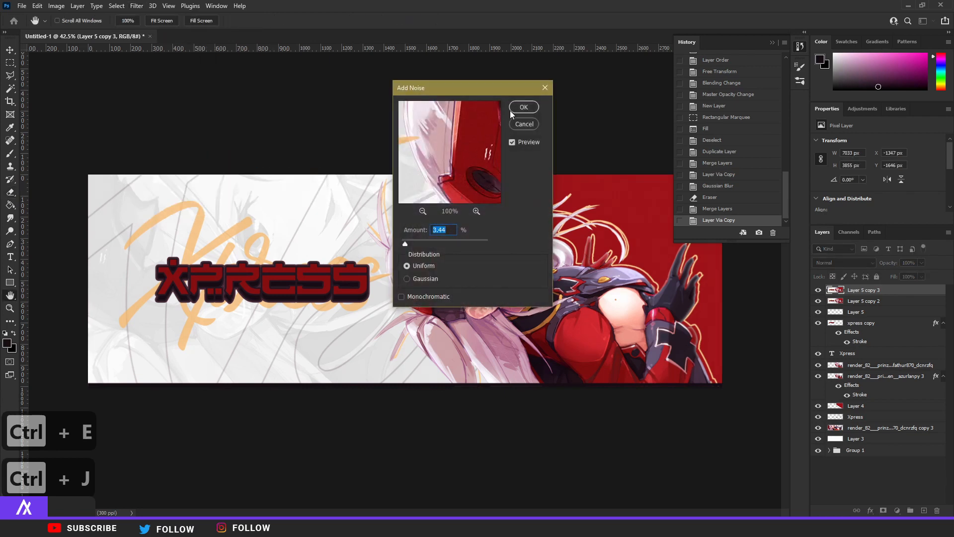
left_click(523, 107)
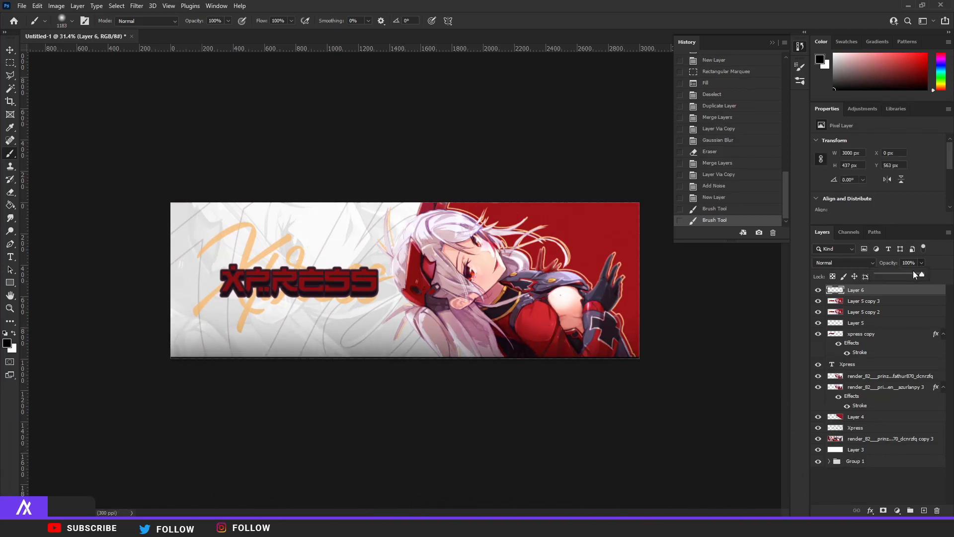
Step: Merge the painted shading strokes down into the banner design
key("ctrl+e")
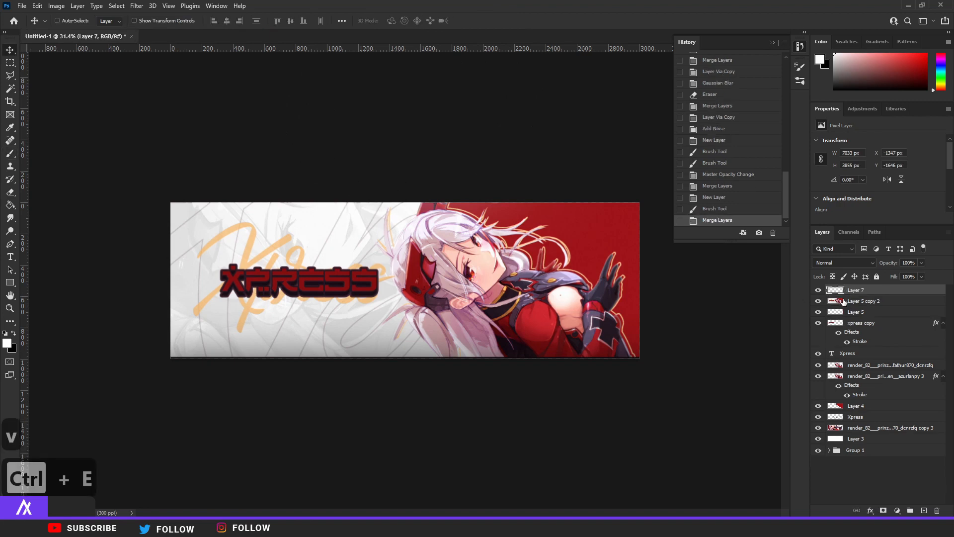
left_click(136, 6)
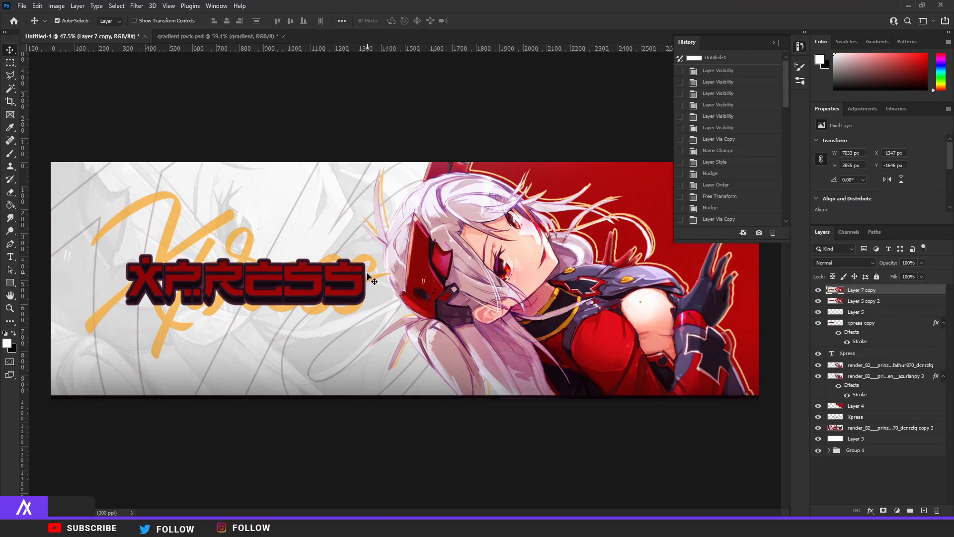
Step: Bring the gradient pack.psd document forward and scroll its swatch layers
left_click(218, 36)
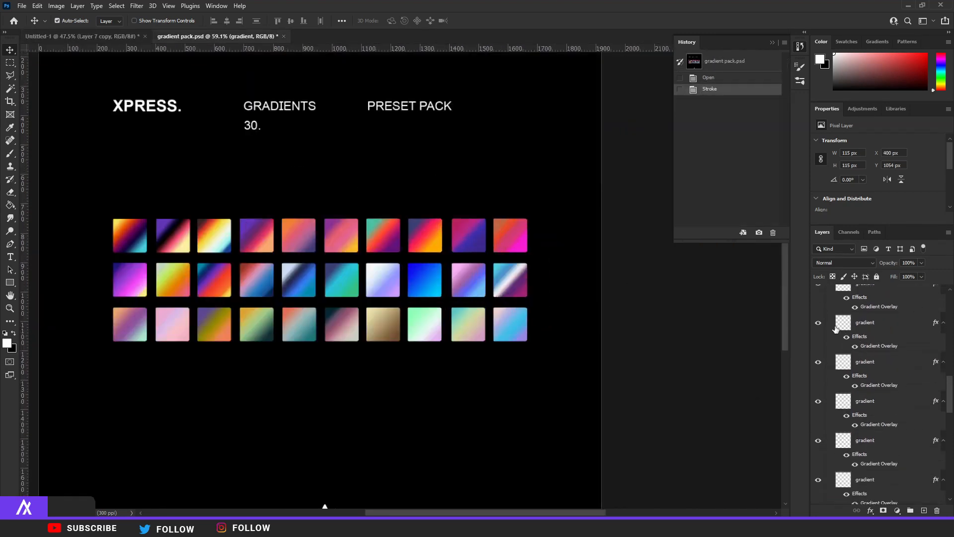
scroll("down", 3)
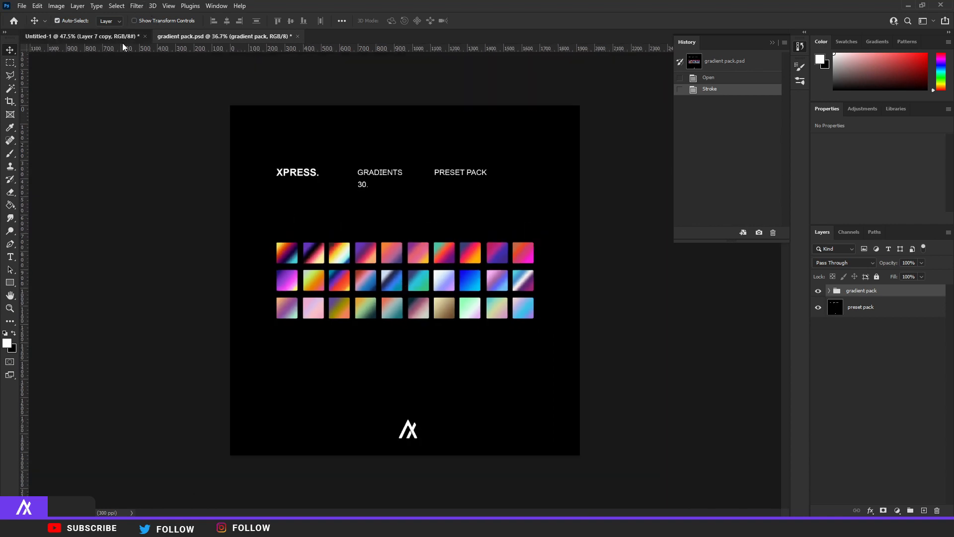
Step: Return to the Untitled-1 Twitter header document
left_click(80, 36)
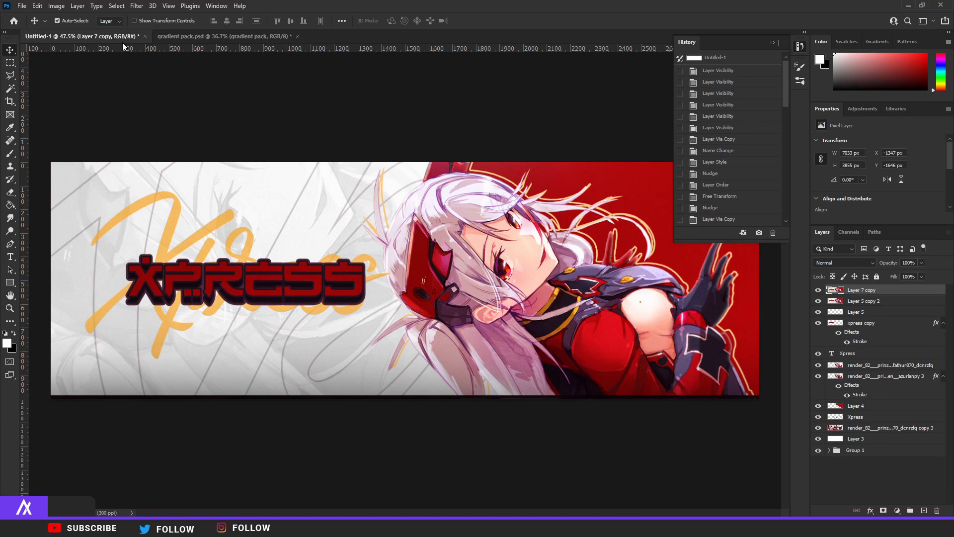
mouse_move(229, 154)
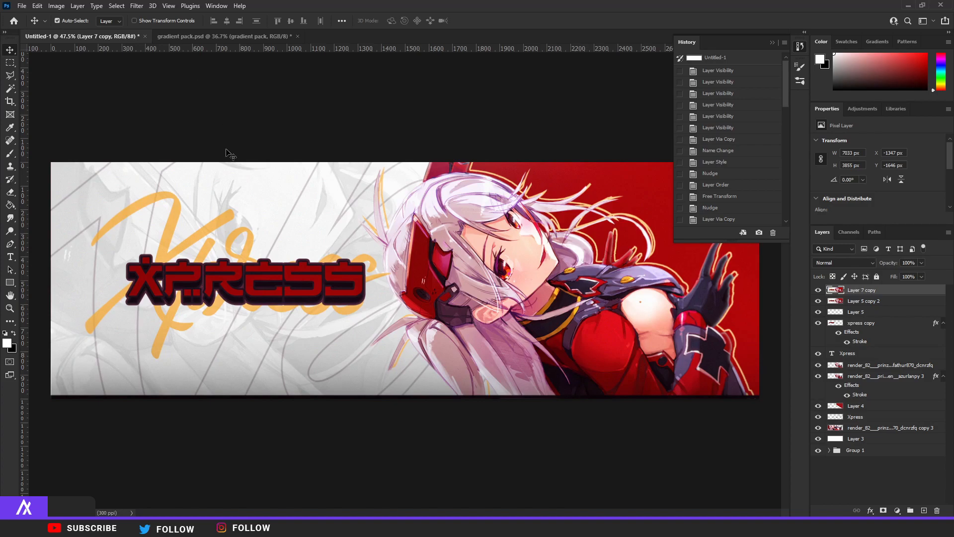